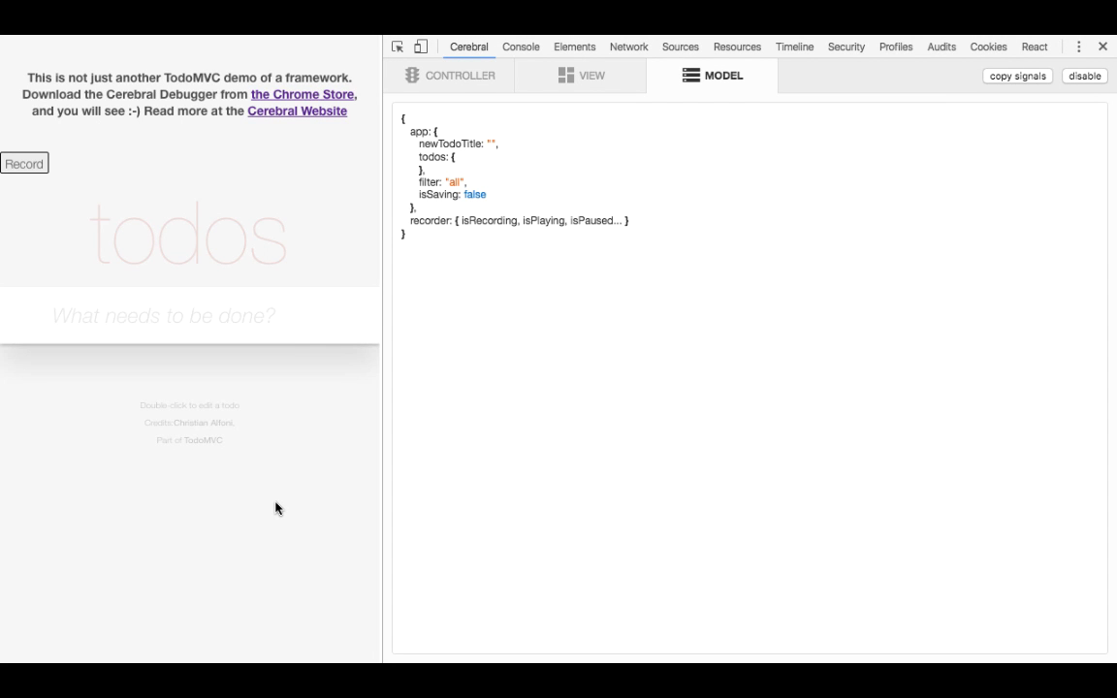
pyautogui.moveTo(291, 512)
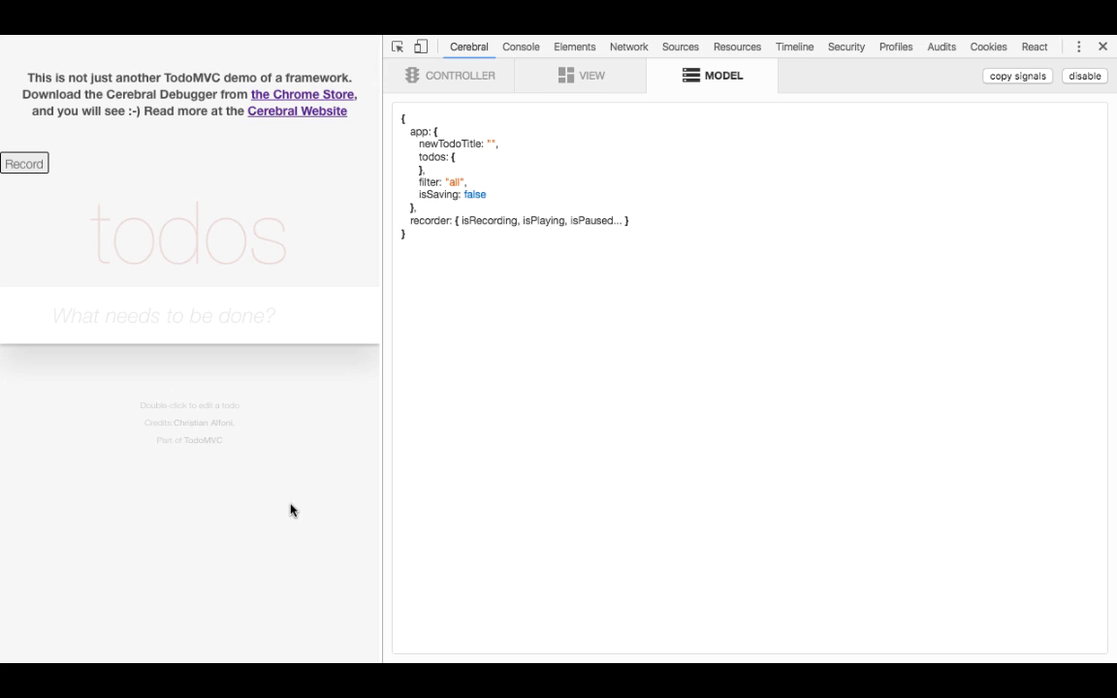
pyautogui.moveTo(240, 376)
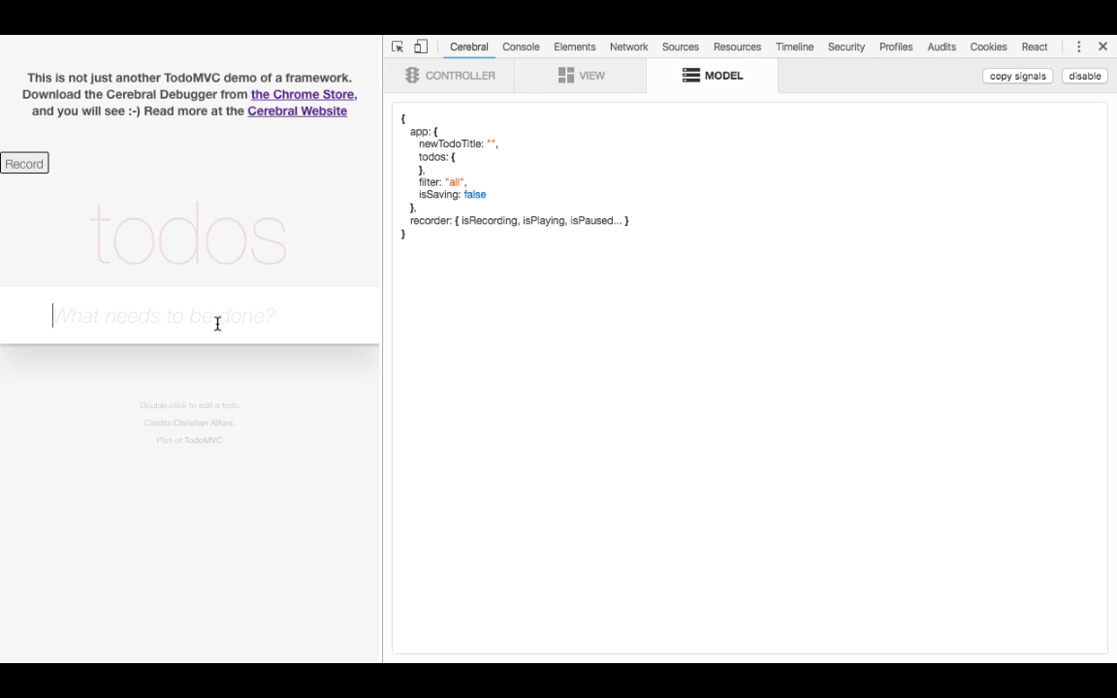
# Enter 'Show demo' as the new todo title so newTodoTitle mirrors it in the Model view.
pyautogui.write('Show demo')
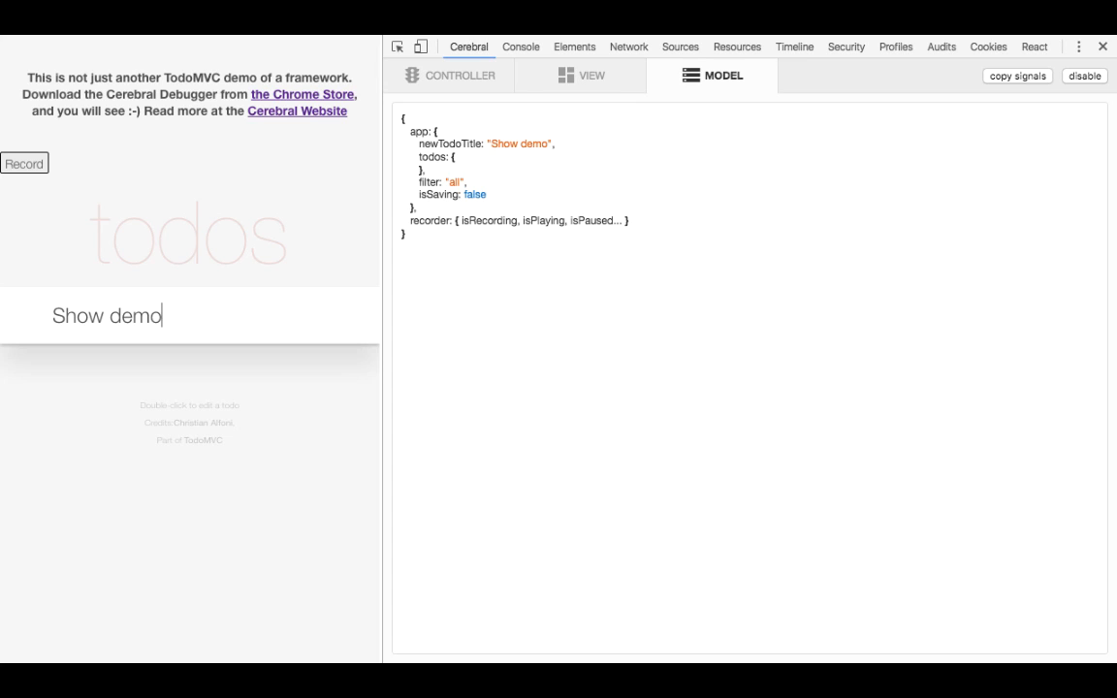
pyautogui.moveTo(245, 279)
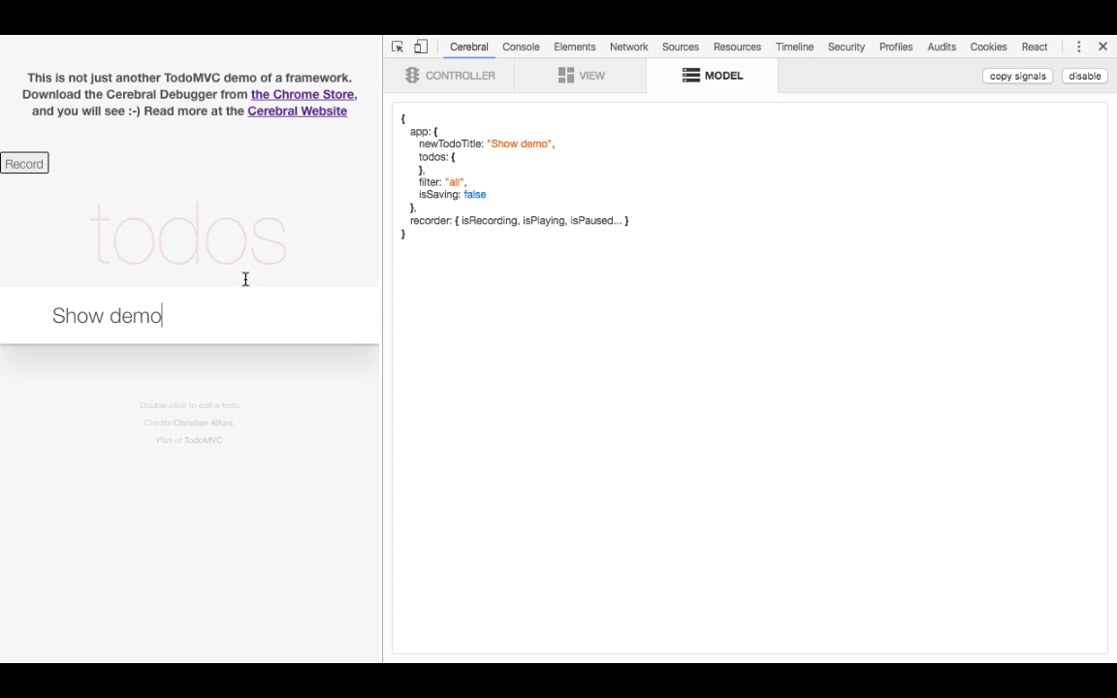
# Submit the 'Show demo' todo, inspect its newTodoSubmitted signal, and view the resulting component renders.
pyautogui.click(450, 76)
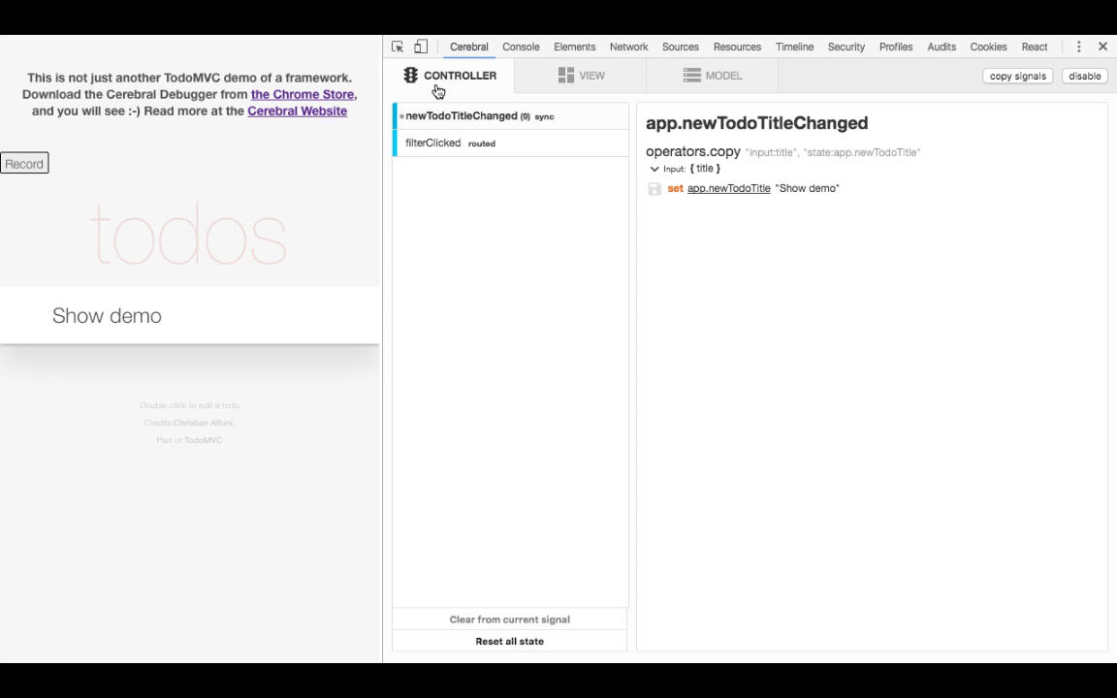
pyautogui.moveTo(782, 371)
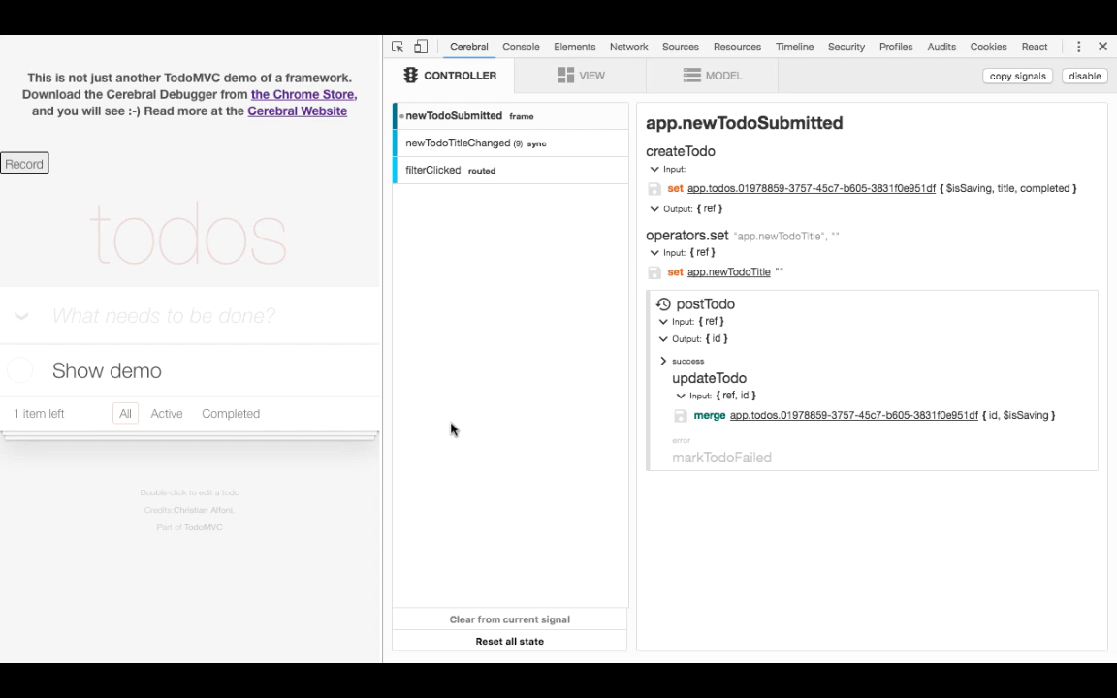
pyautogui.click(163, 315)
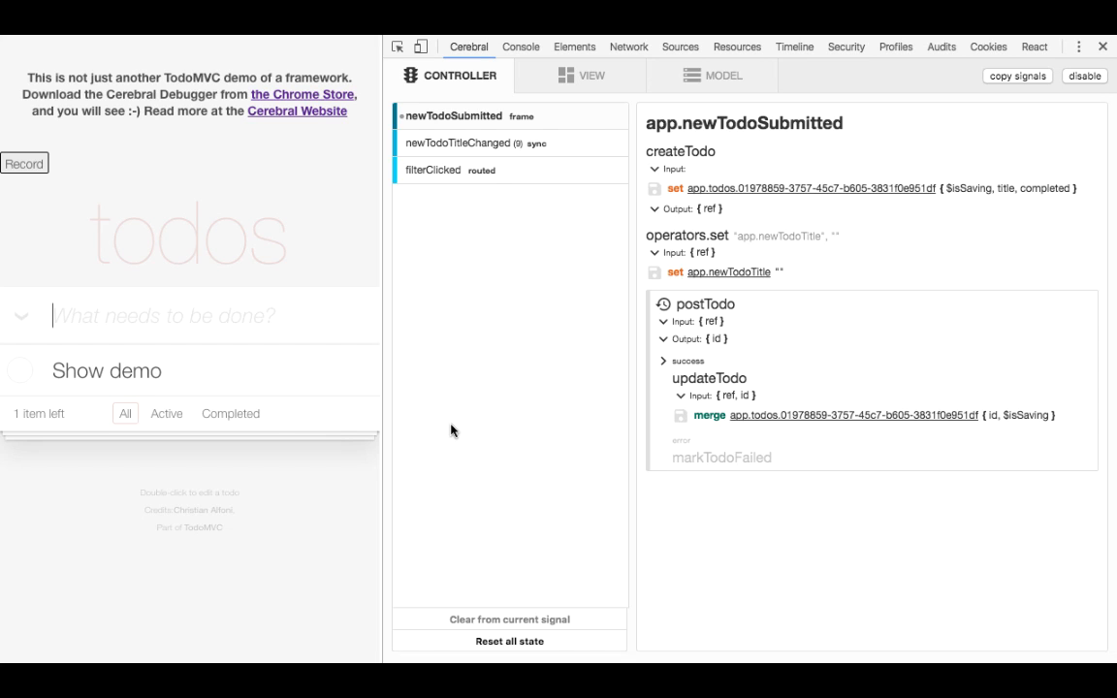
pyautogui.click(582, 76)
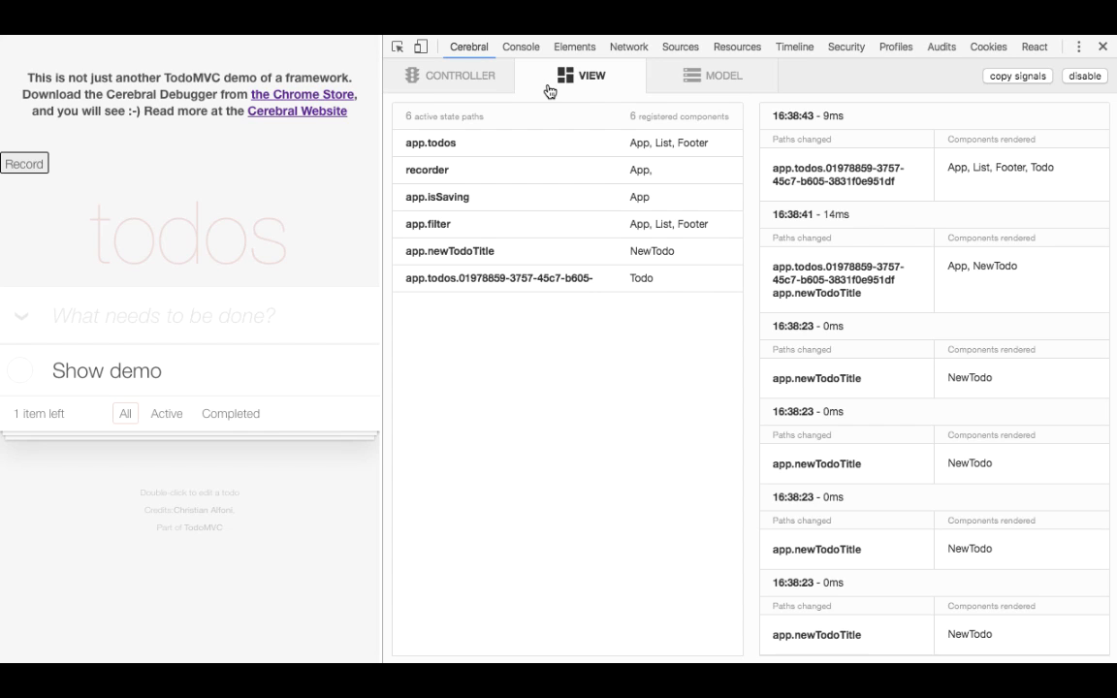
pyautogui.moveTo(677, 334)
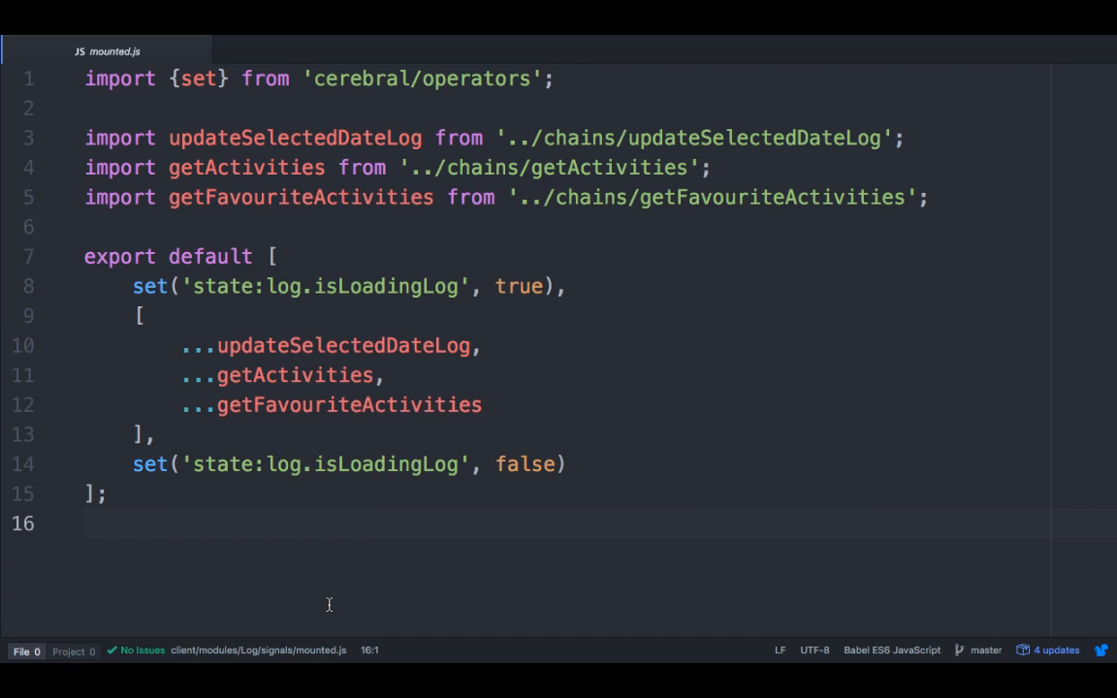
pyautogui.click(85, 523)
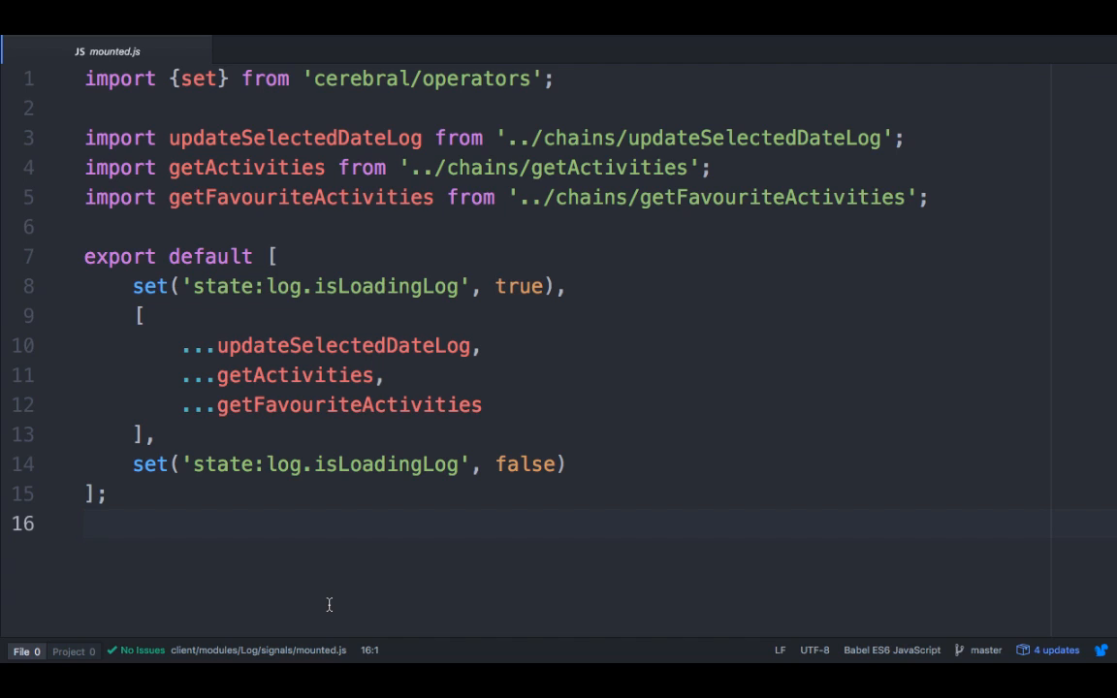
pyautogui.click(87, 524)
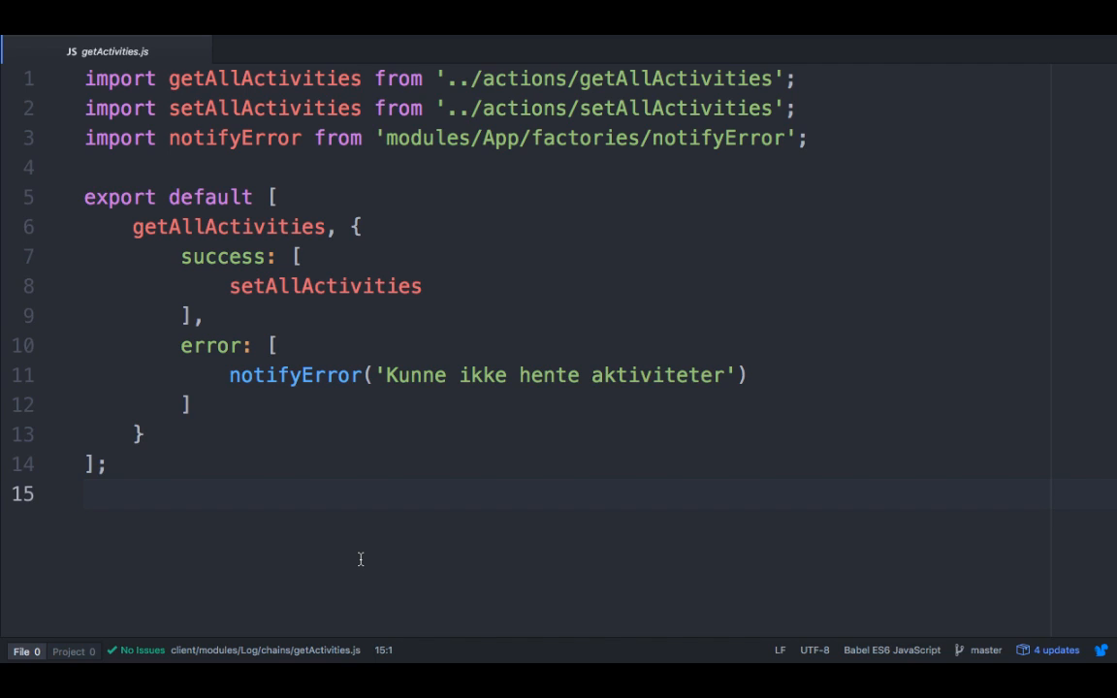
pyautogui.moveTo(361, 425)
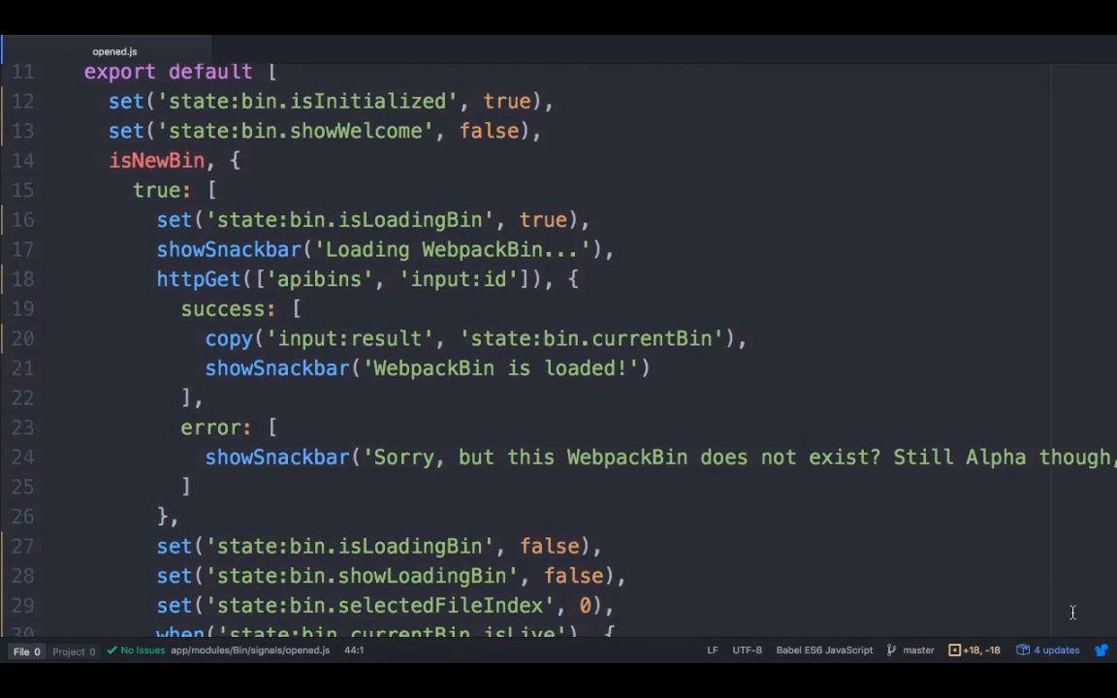
pyautogui.scroll(-3)
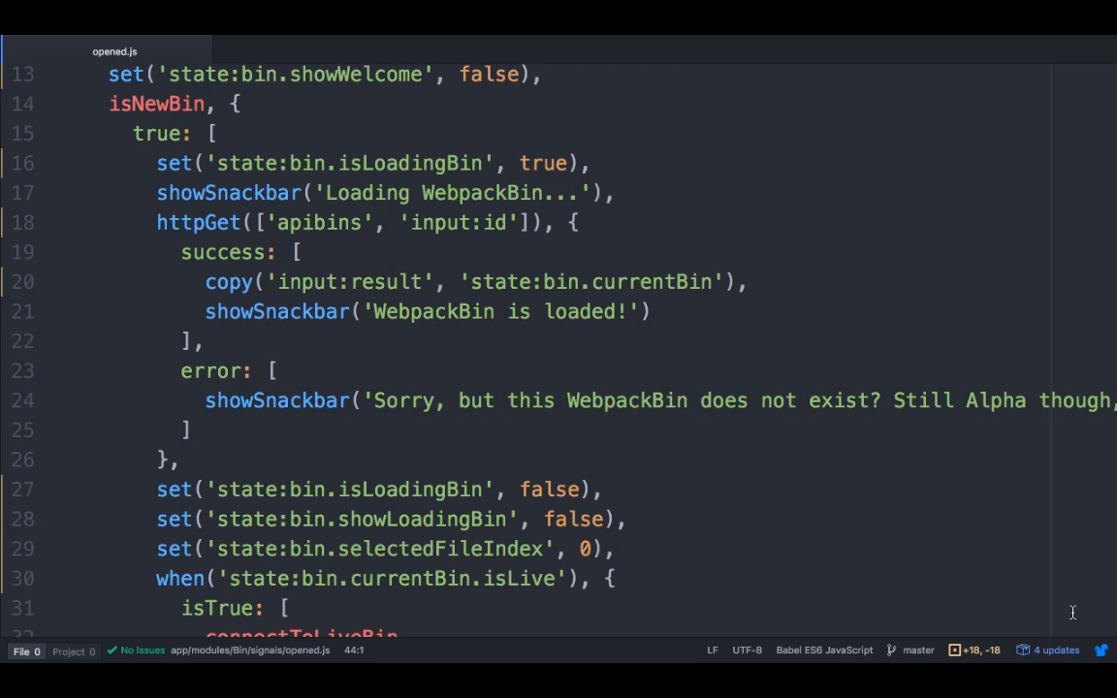
pyautogui.scroll(-3)
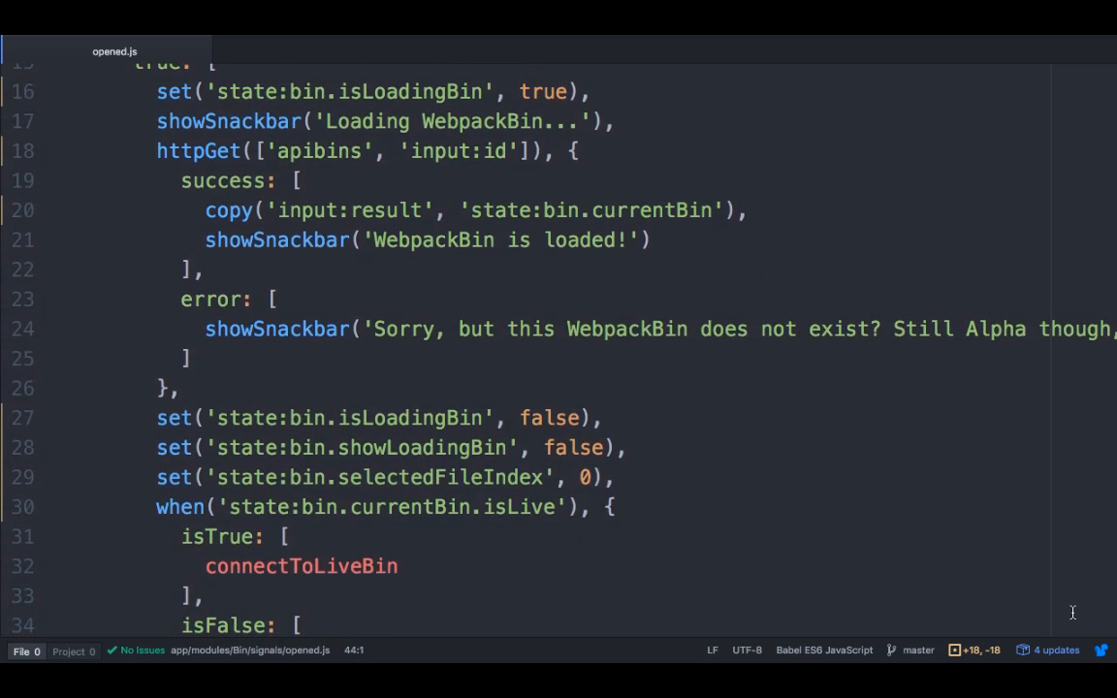
pyautogui.scroll(-3)
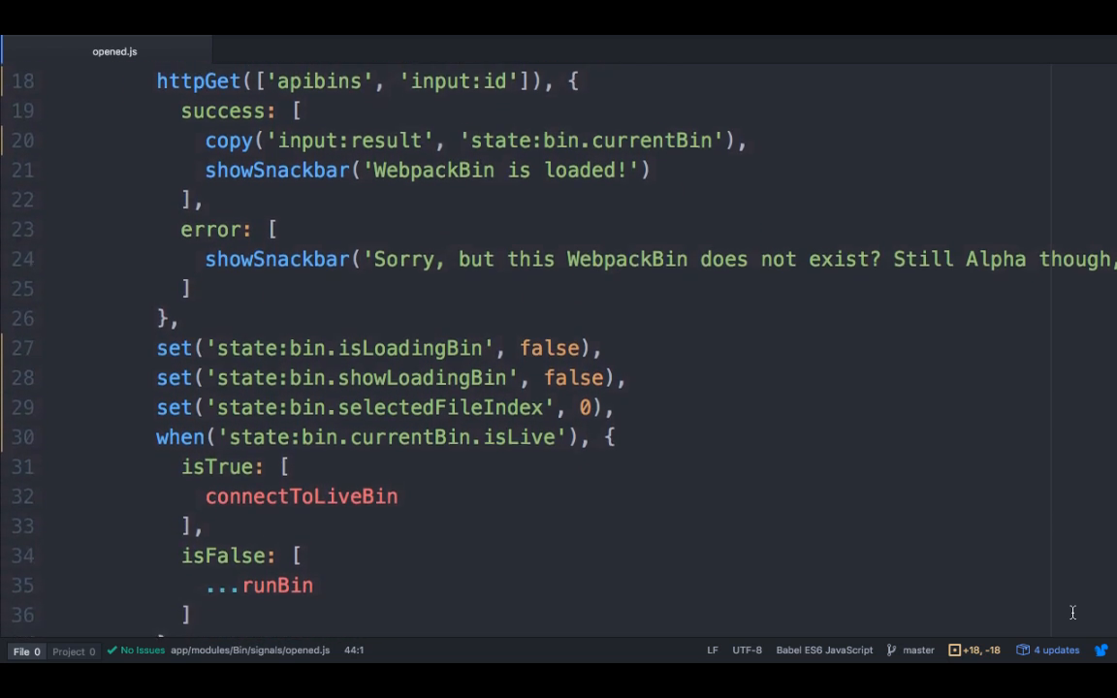
pyautogui.scroll(-3)
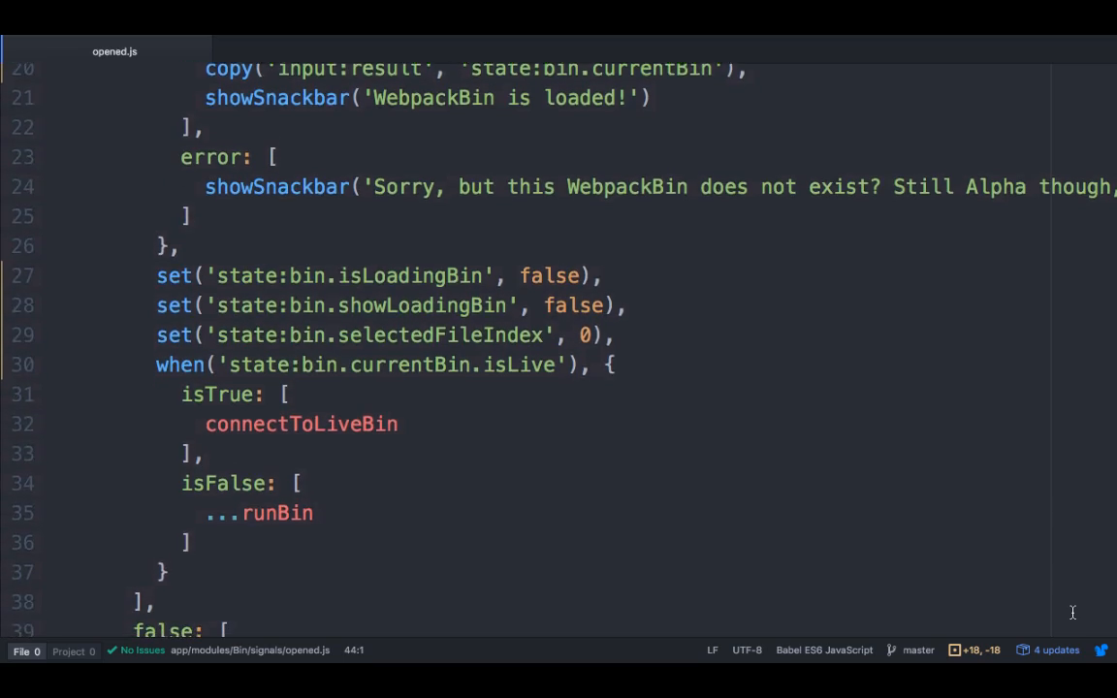
pyautogui.scroll(-3)
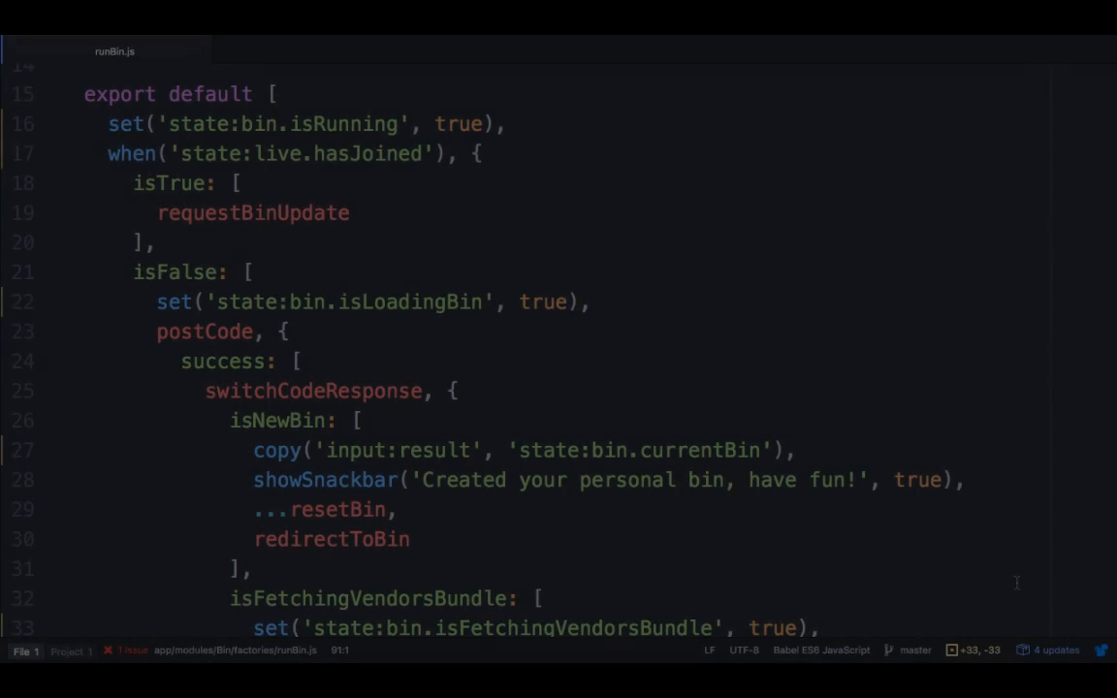
# Scroll runBin.js from line 22 to its end at line 91, past the error-branch snackbars.
pyautogui.scroll(-3)
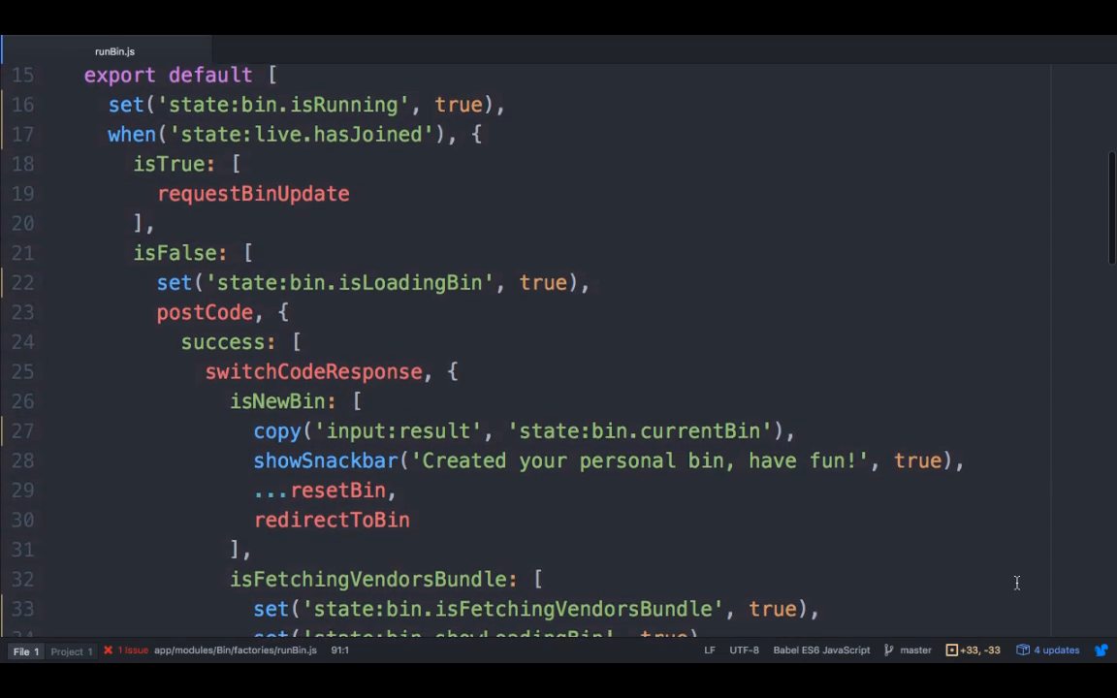
pyautogui.scroll(-3)
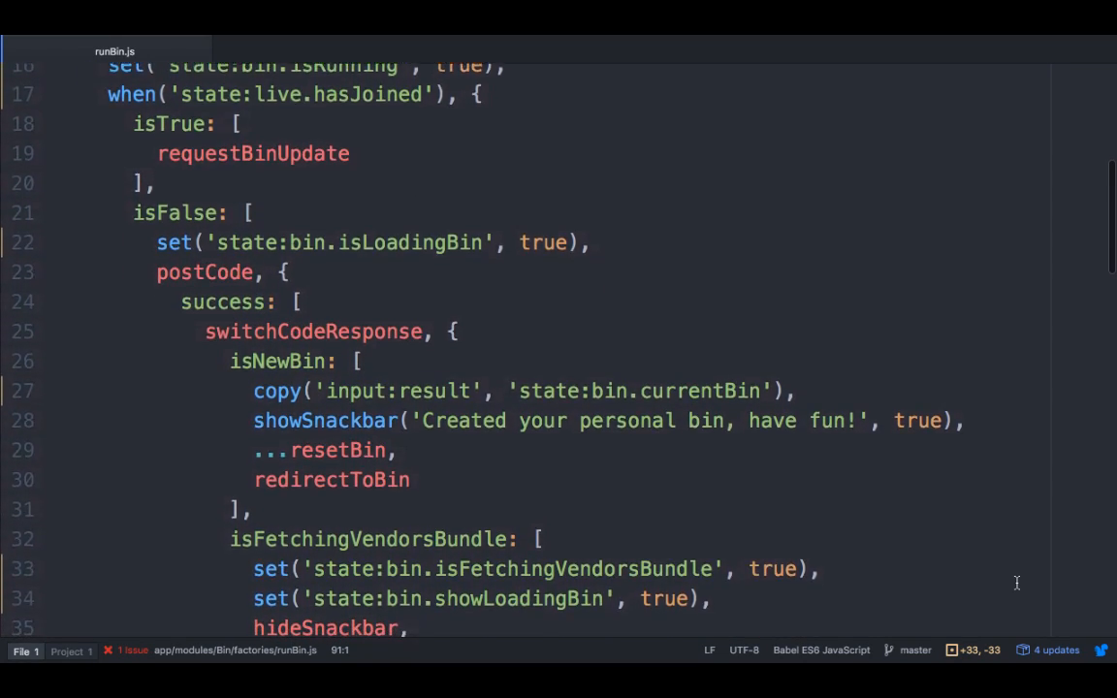
pyautogui.scroll(-3)
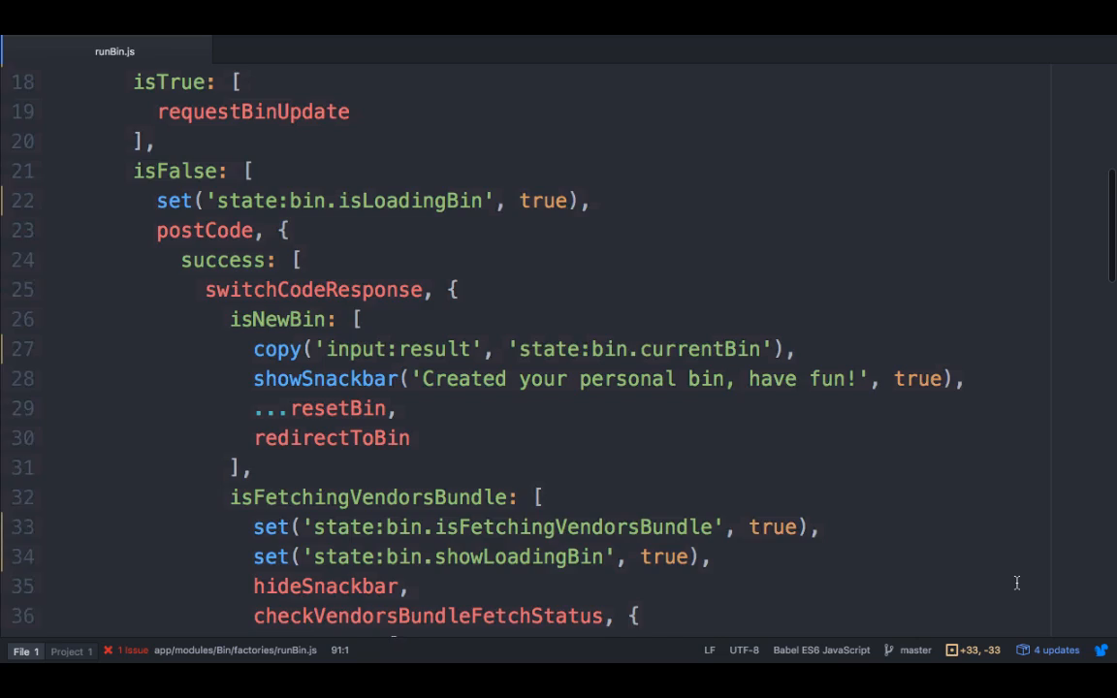
pyautogui.scroll(-3)
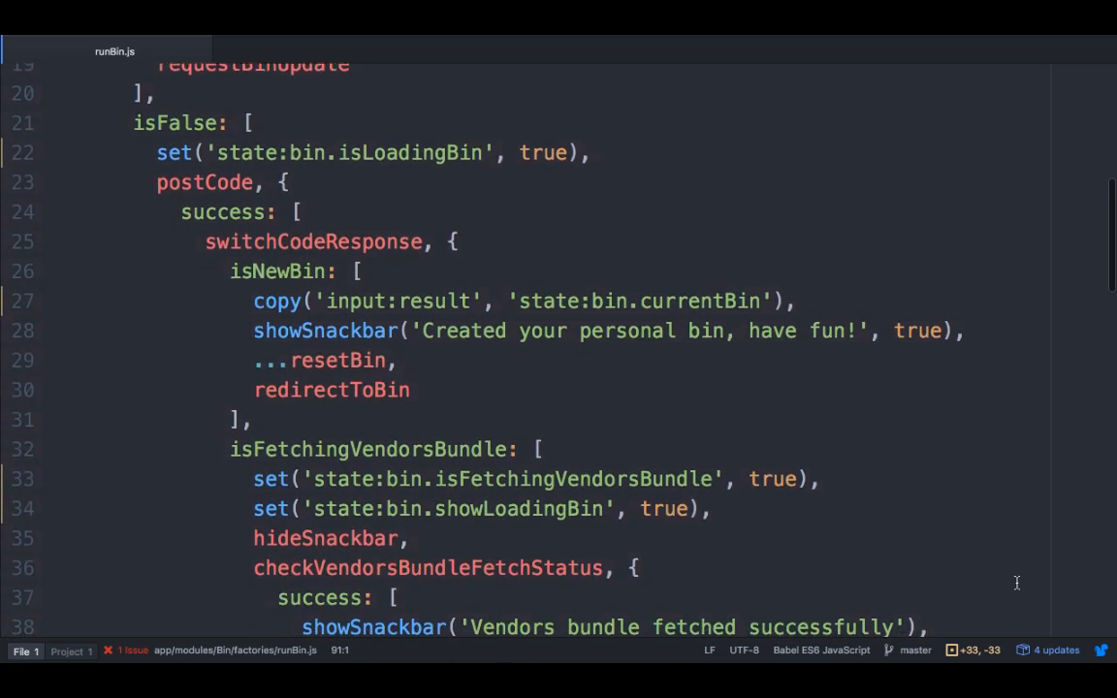
pyautogui.scroll(-3)
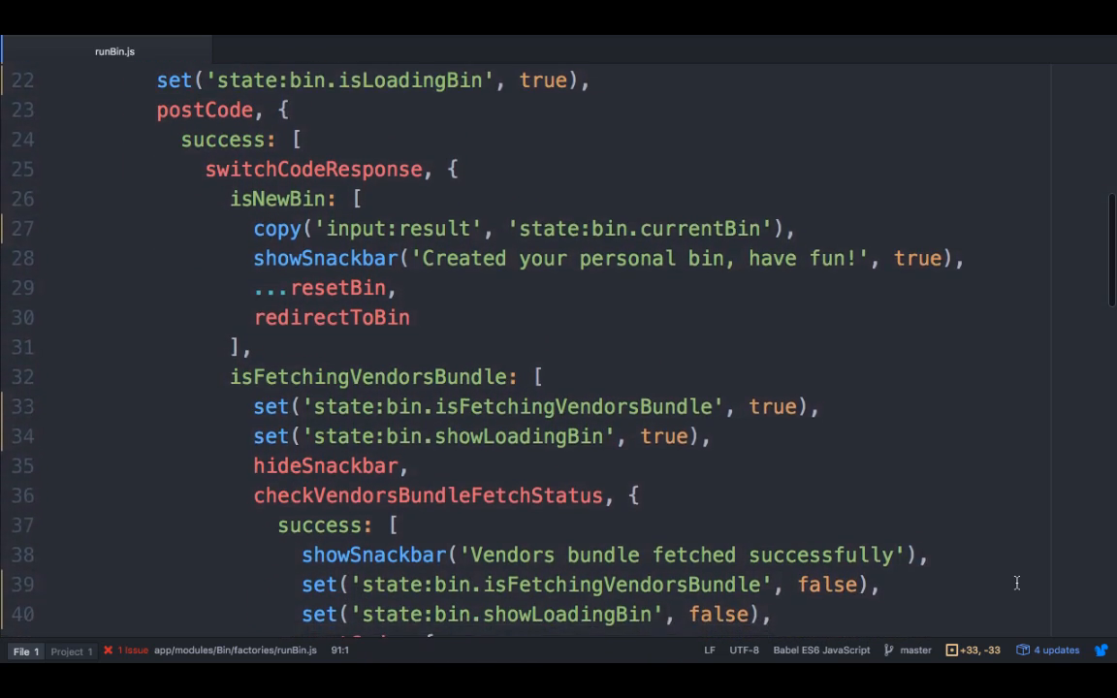
pyautogui.scroll(-3)
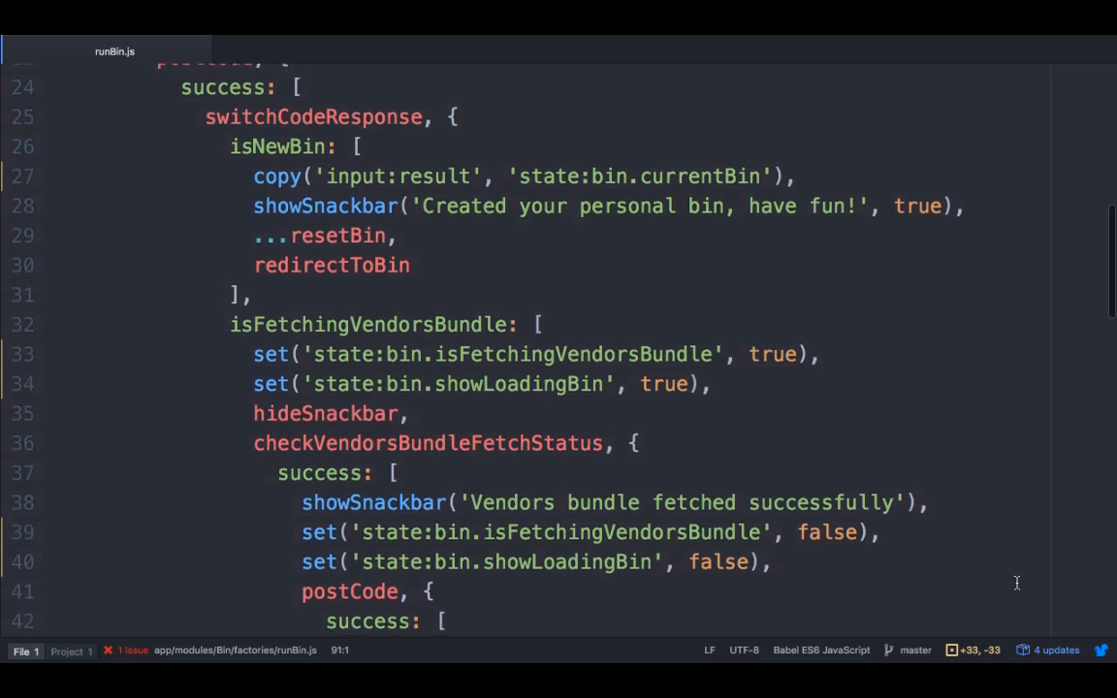
pyautogui.scroll(-3)
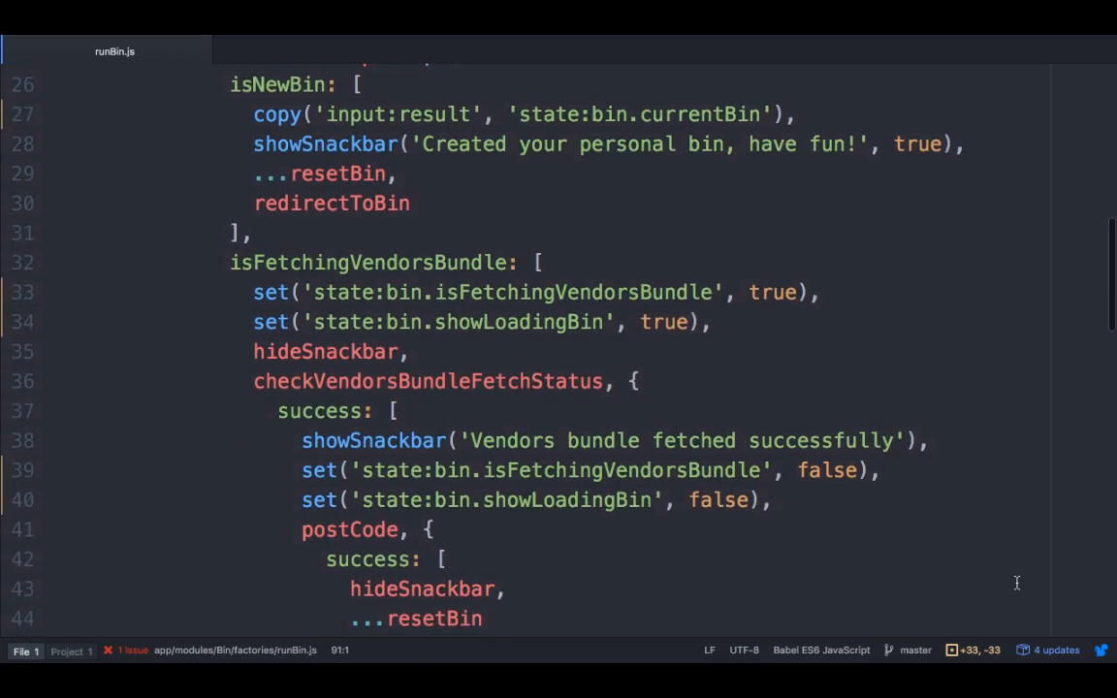
pyautogui.scroll(-3)
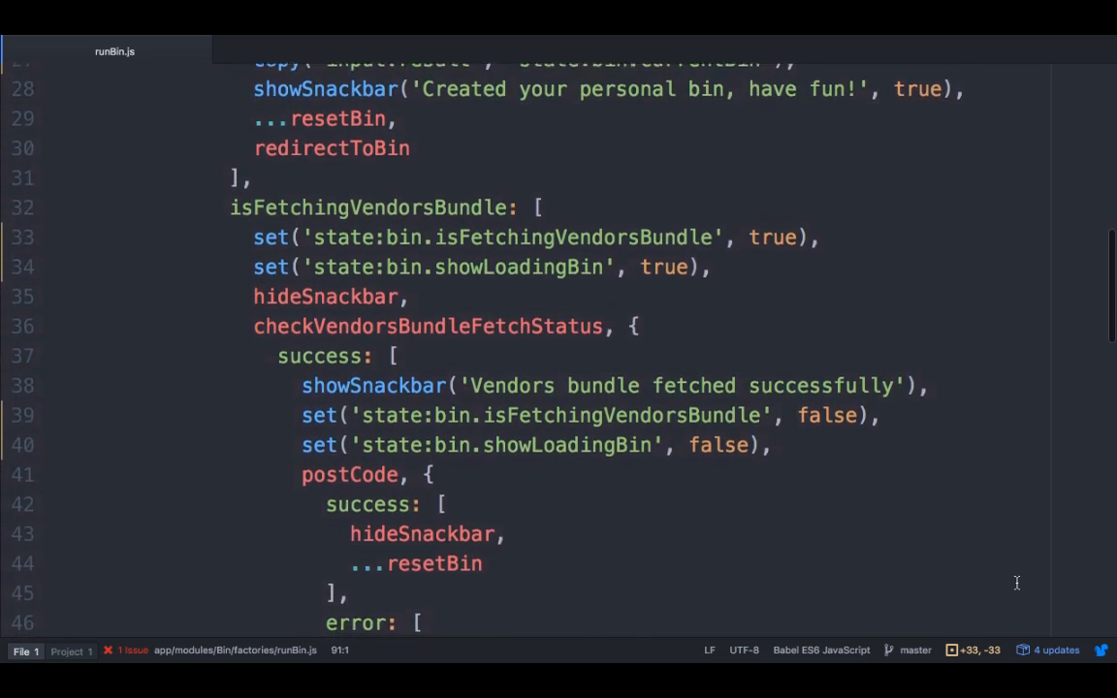
pyautogui.scroll(-3)
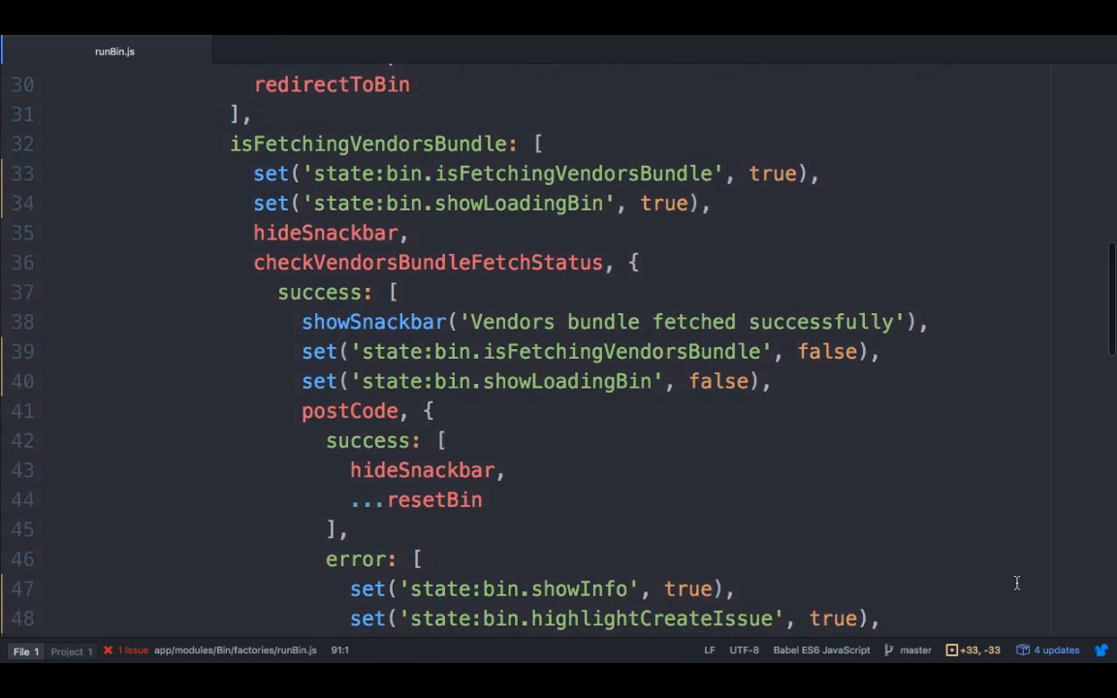
pyautogui.scroll(-3)
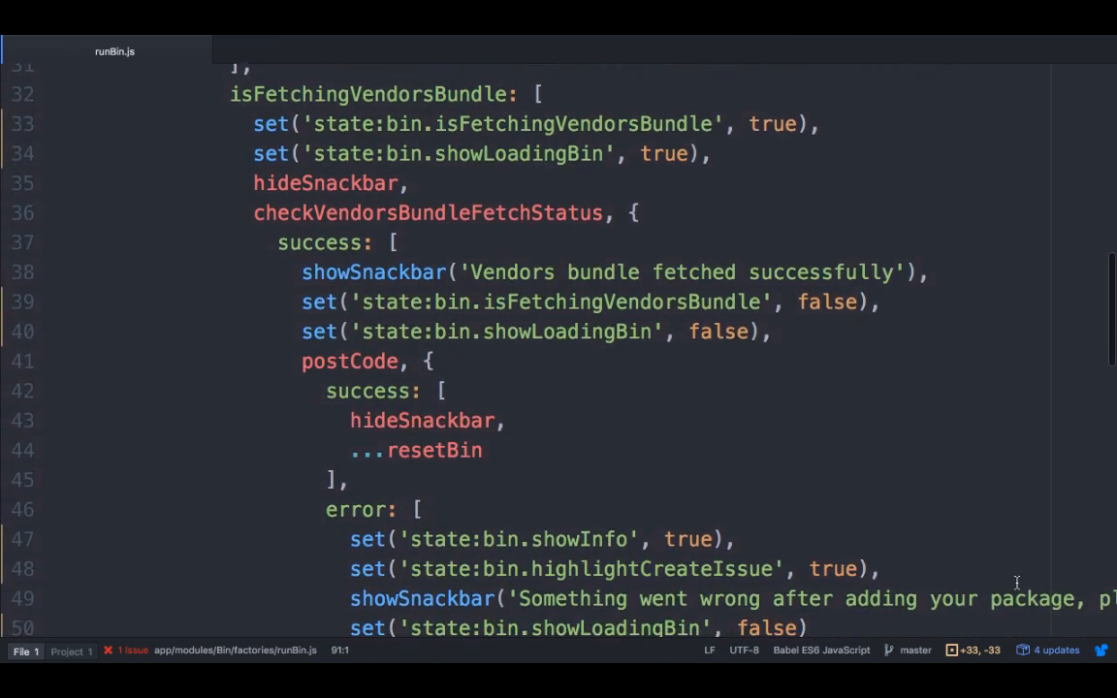
pyautogui.scroll(-3)
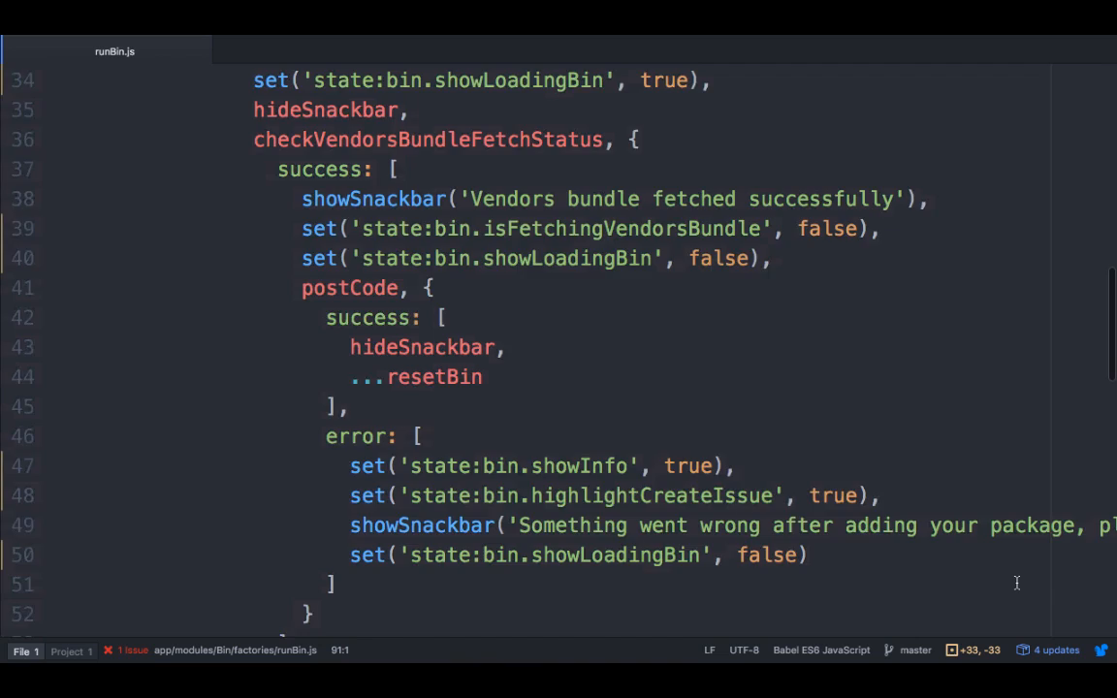
pyautogui.scroll(-3)
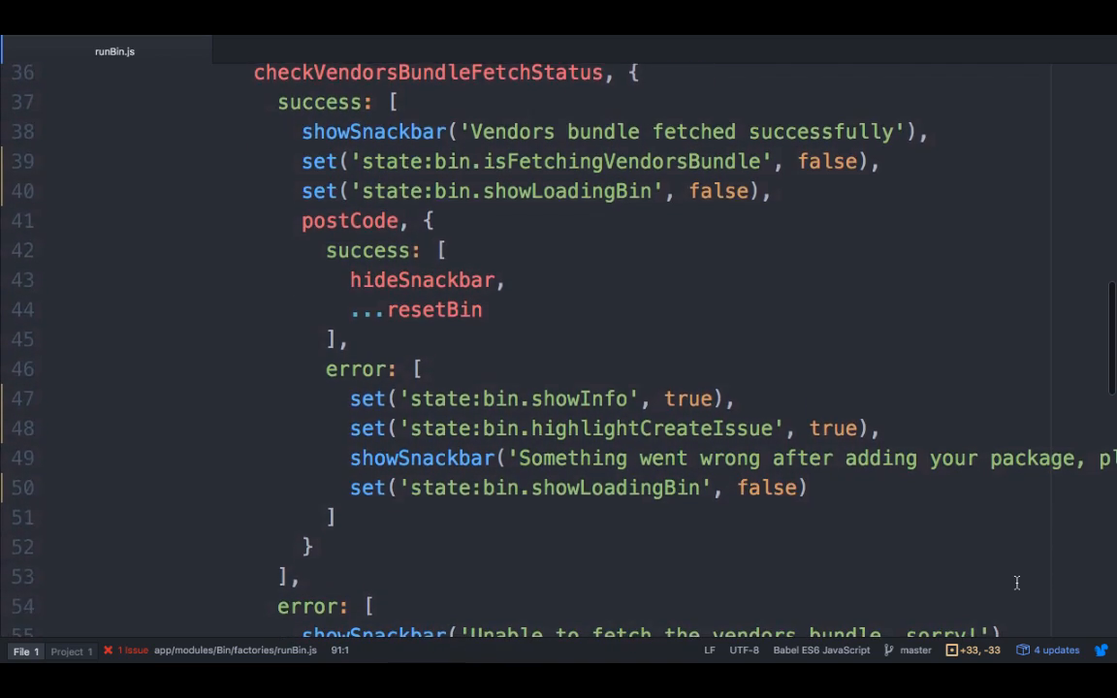
pyautogui.scroll(-3)
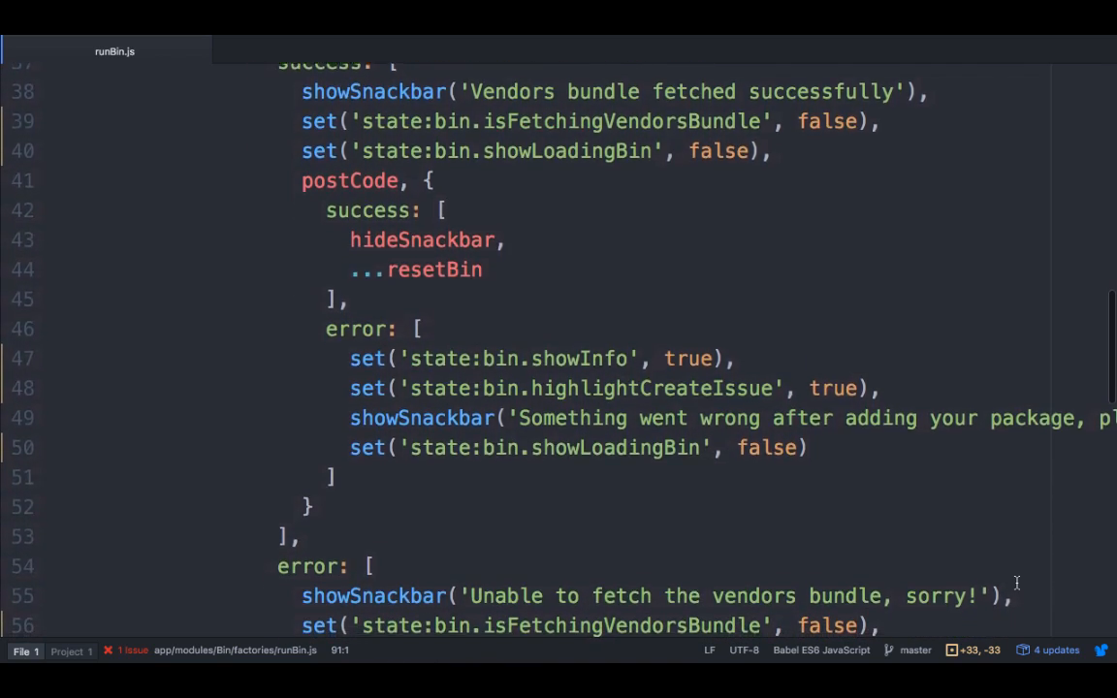
pyautogui.scroll(-3)
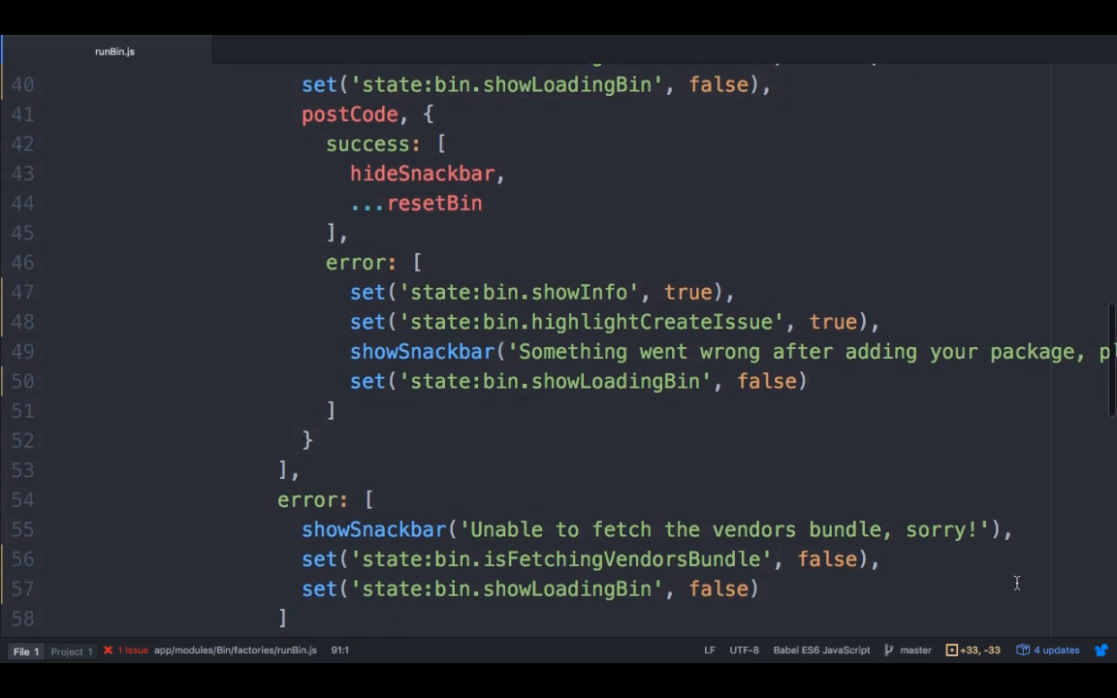
pyautogui.scroll(-3)
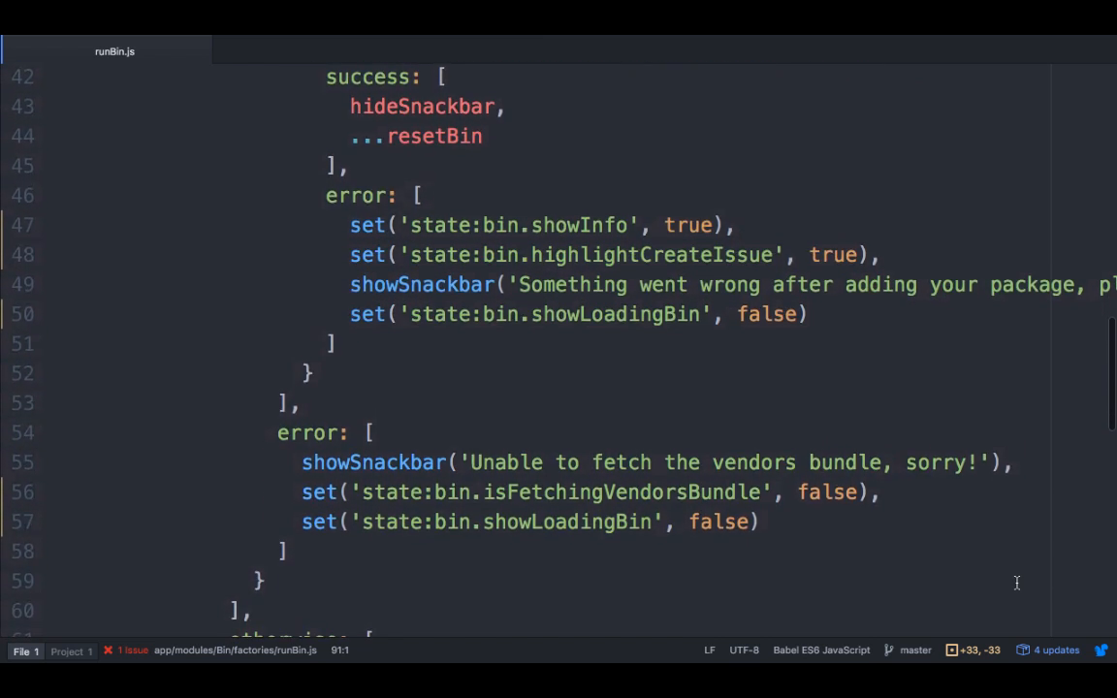
pyautogui.scroll(-3)
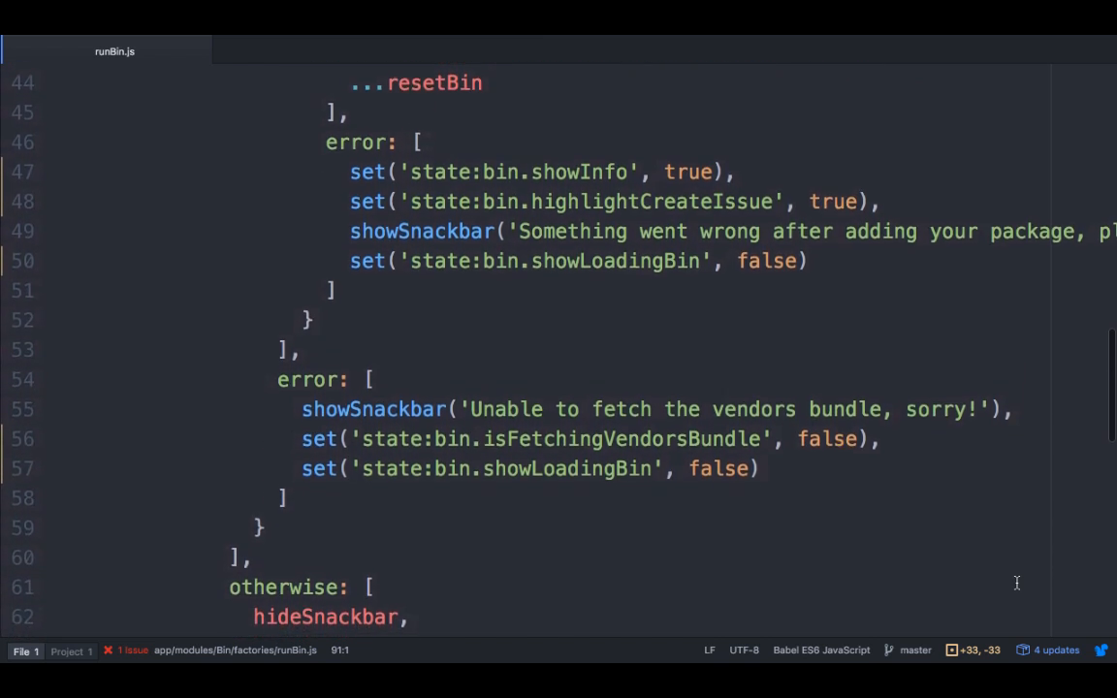
pyautogui.scroll(-3)
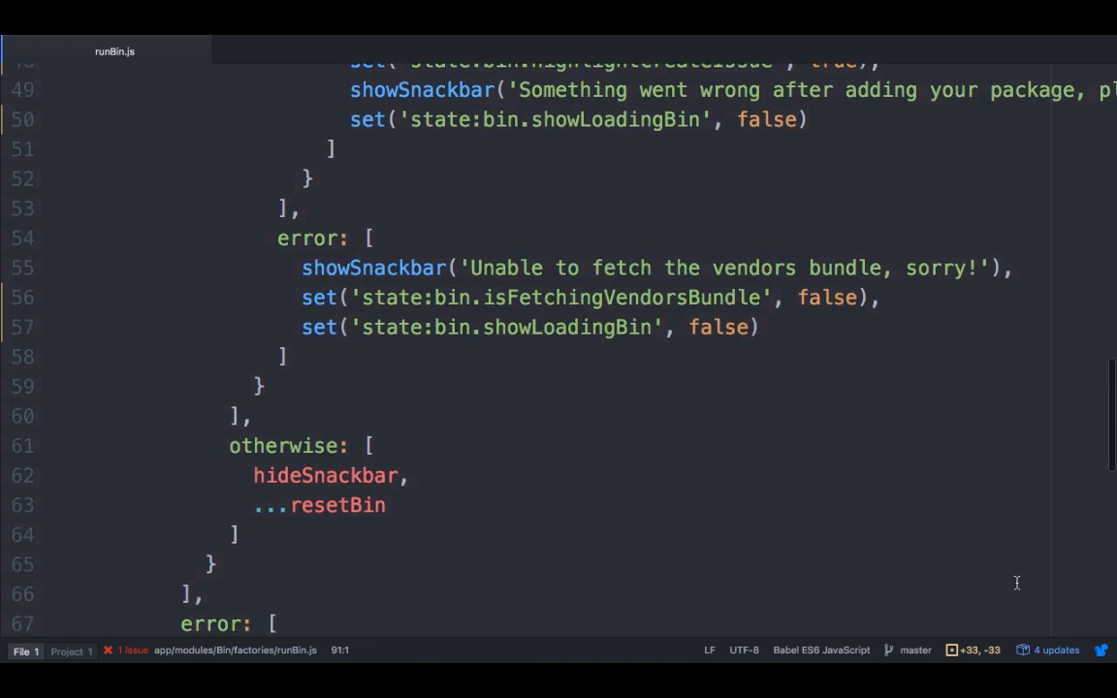
pyautogui.scroll(-3)
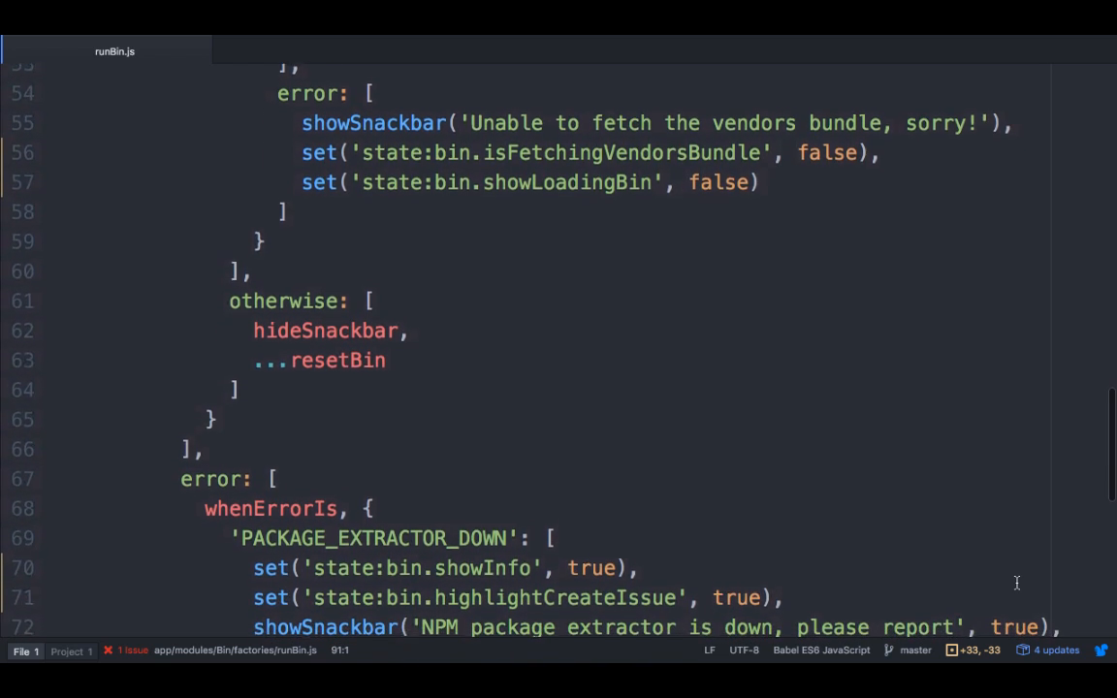
pyautogui.scroll(-3)
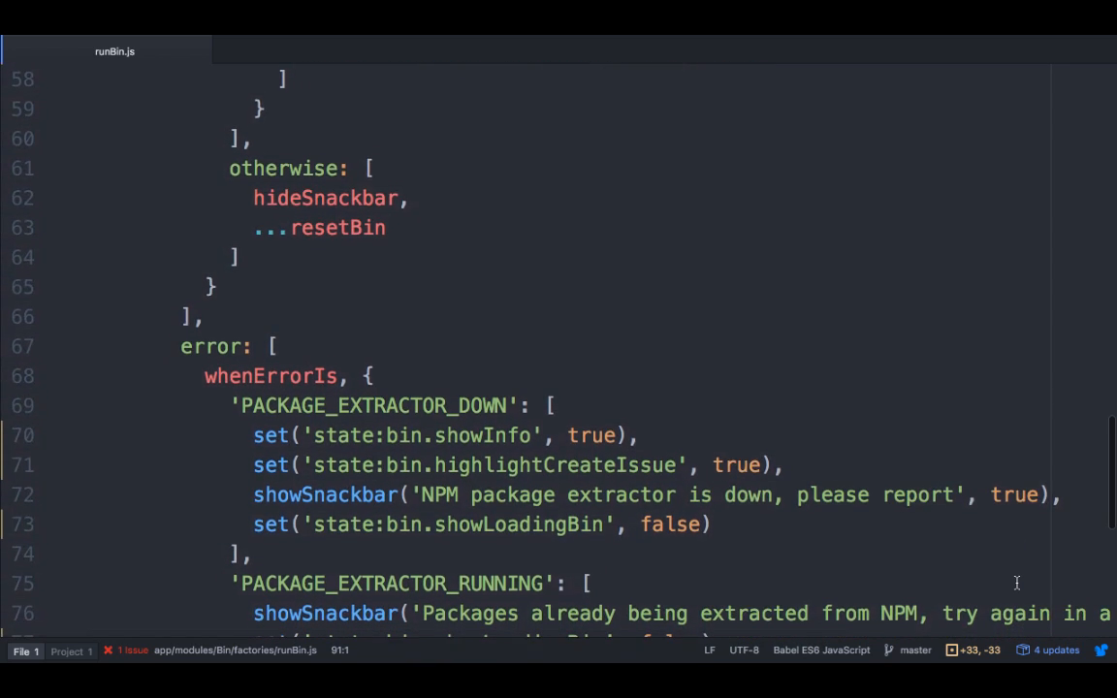
pyautogui.scroll(-3)
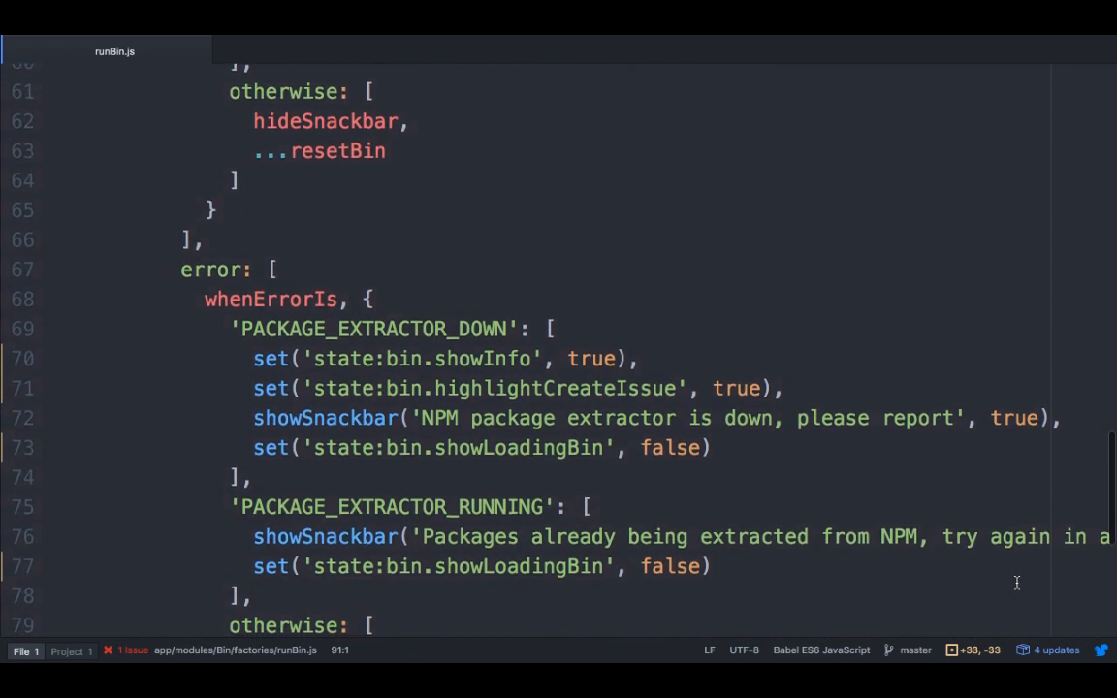
pyautogui.scroll(-3)
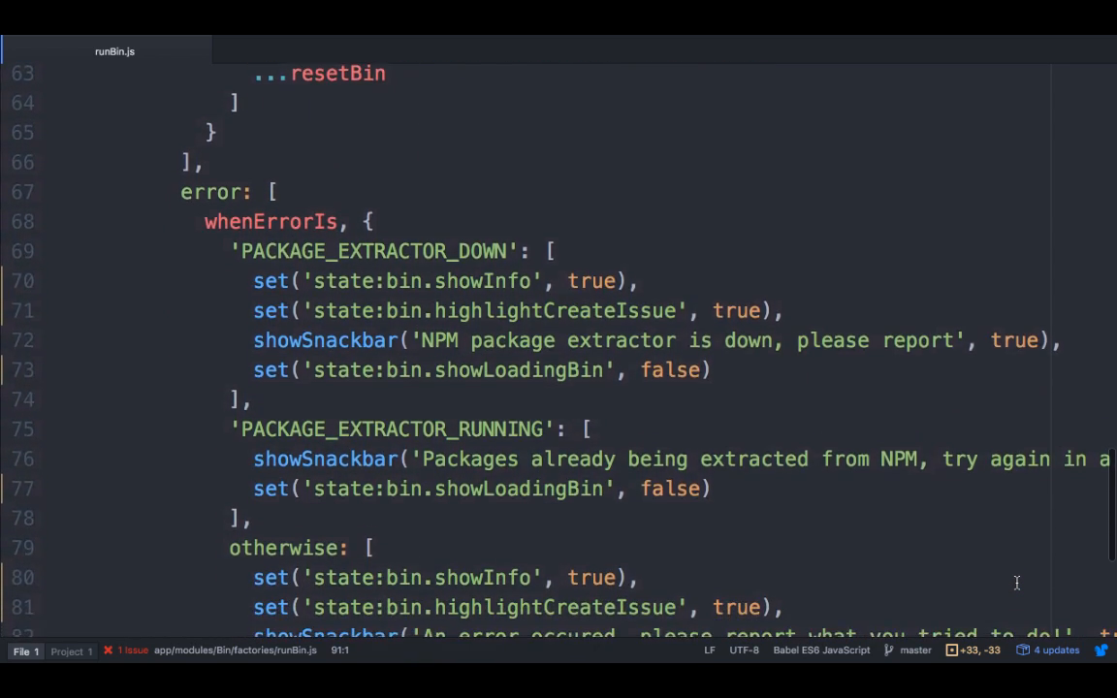
pyautogui.scroll(-3)
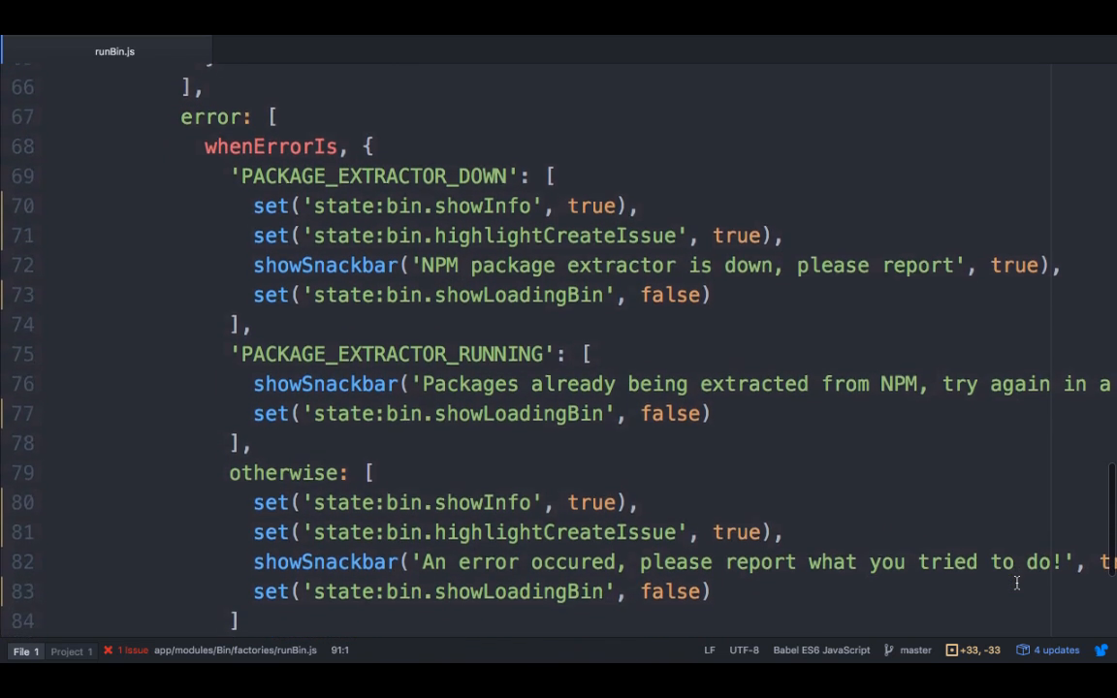
pyautogui.scroll(-3)
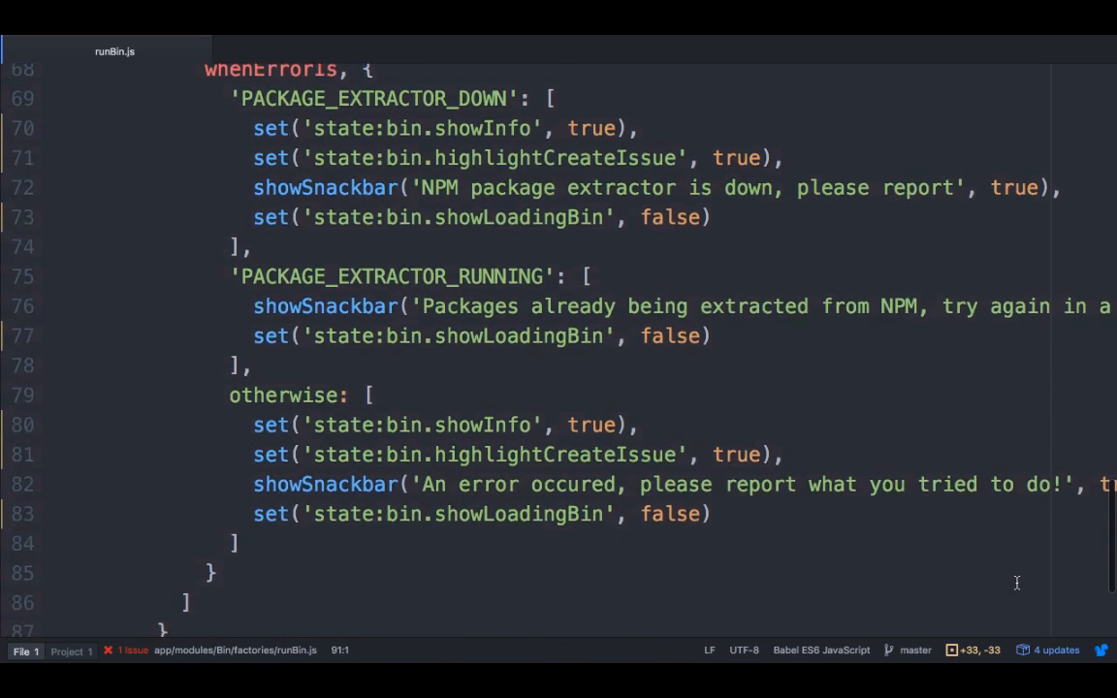
pyautogui.scroll(-3)
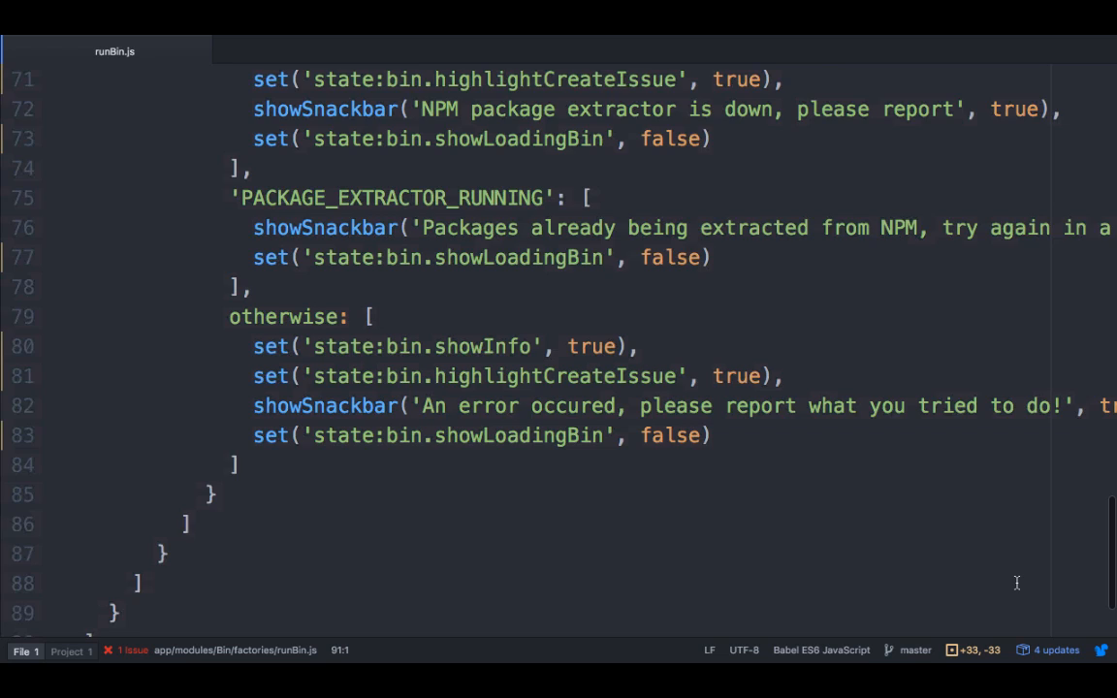
pyautogui.scroll(-3)
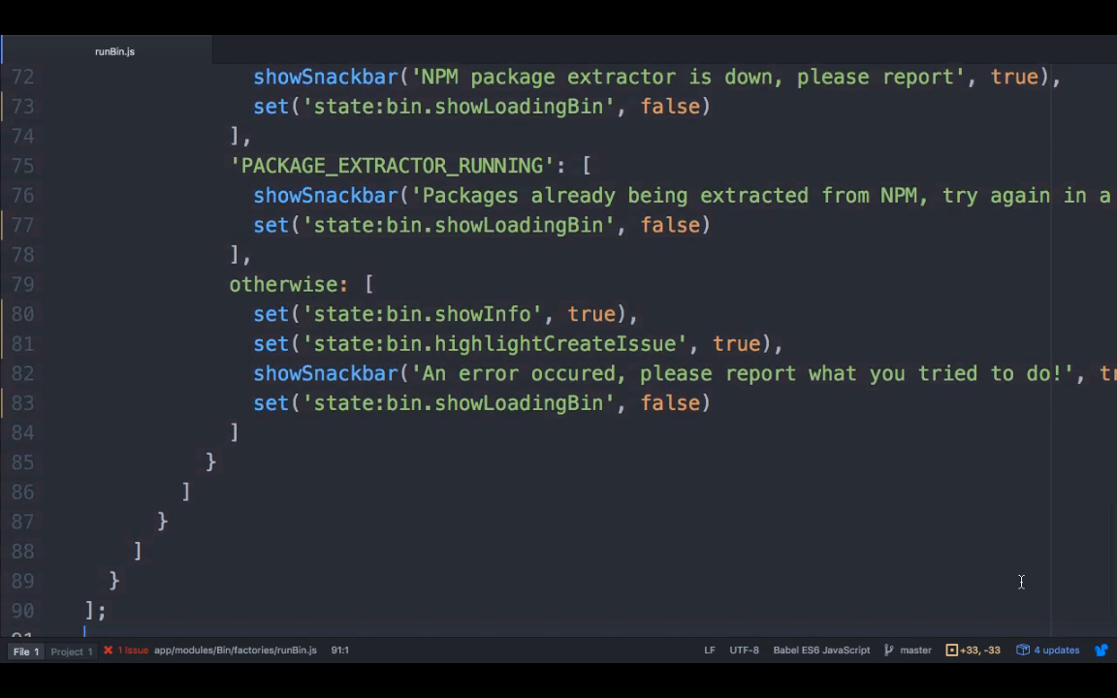
pyautogui.scroll(-3)
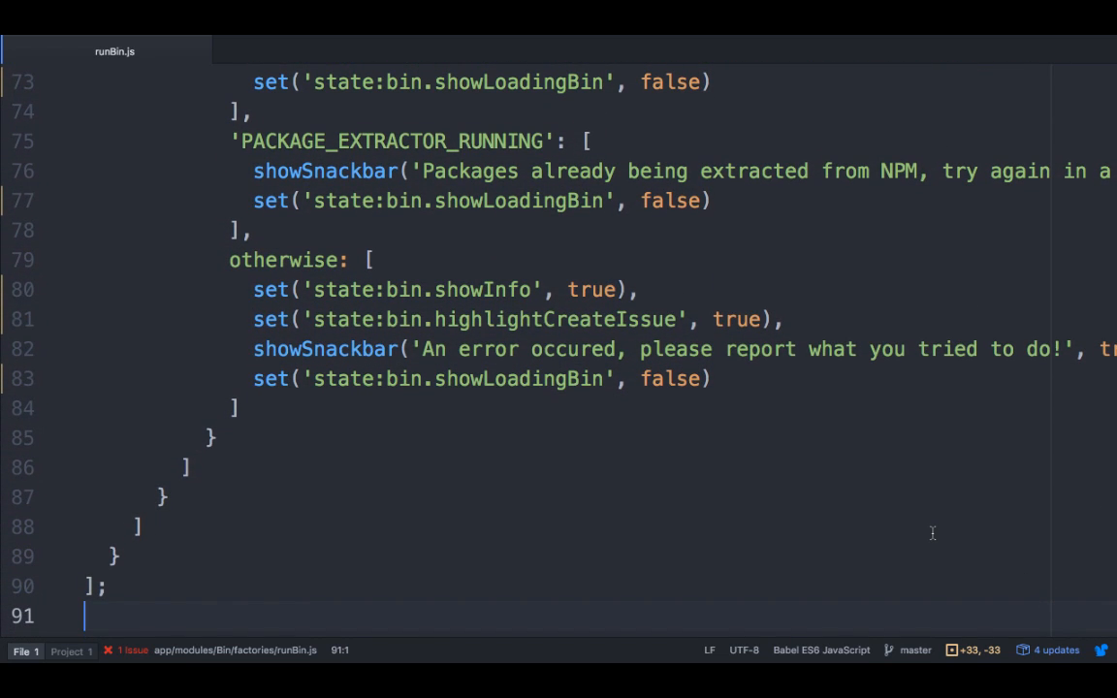